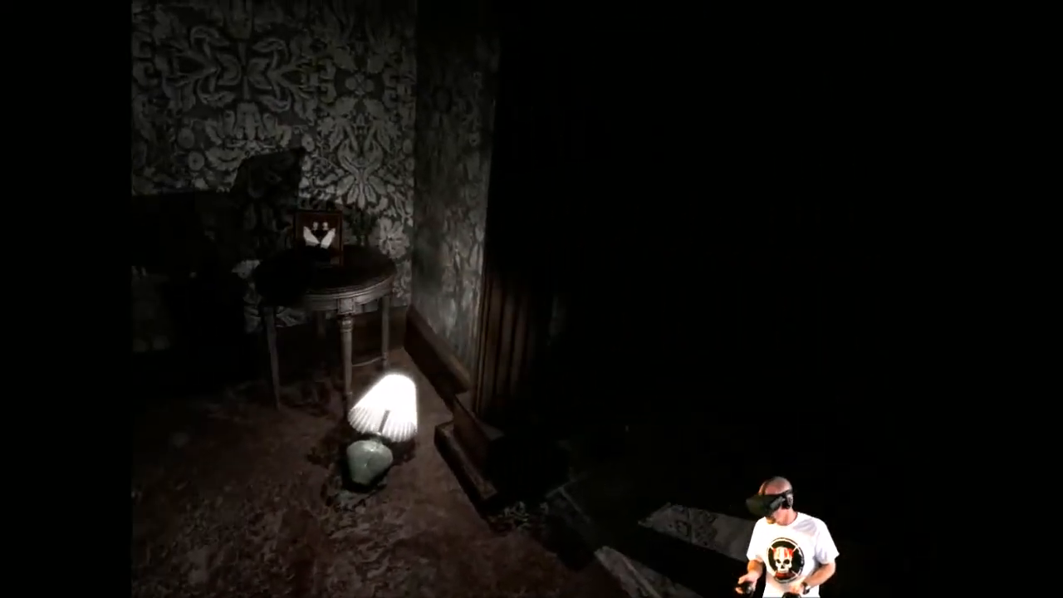
mouse_move(532, 299)
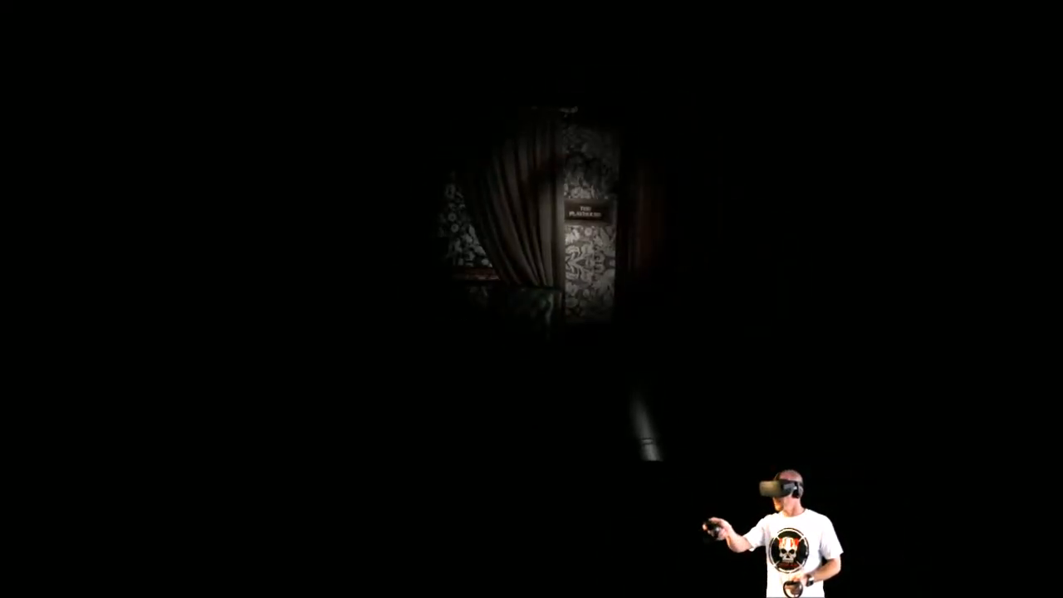